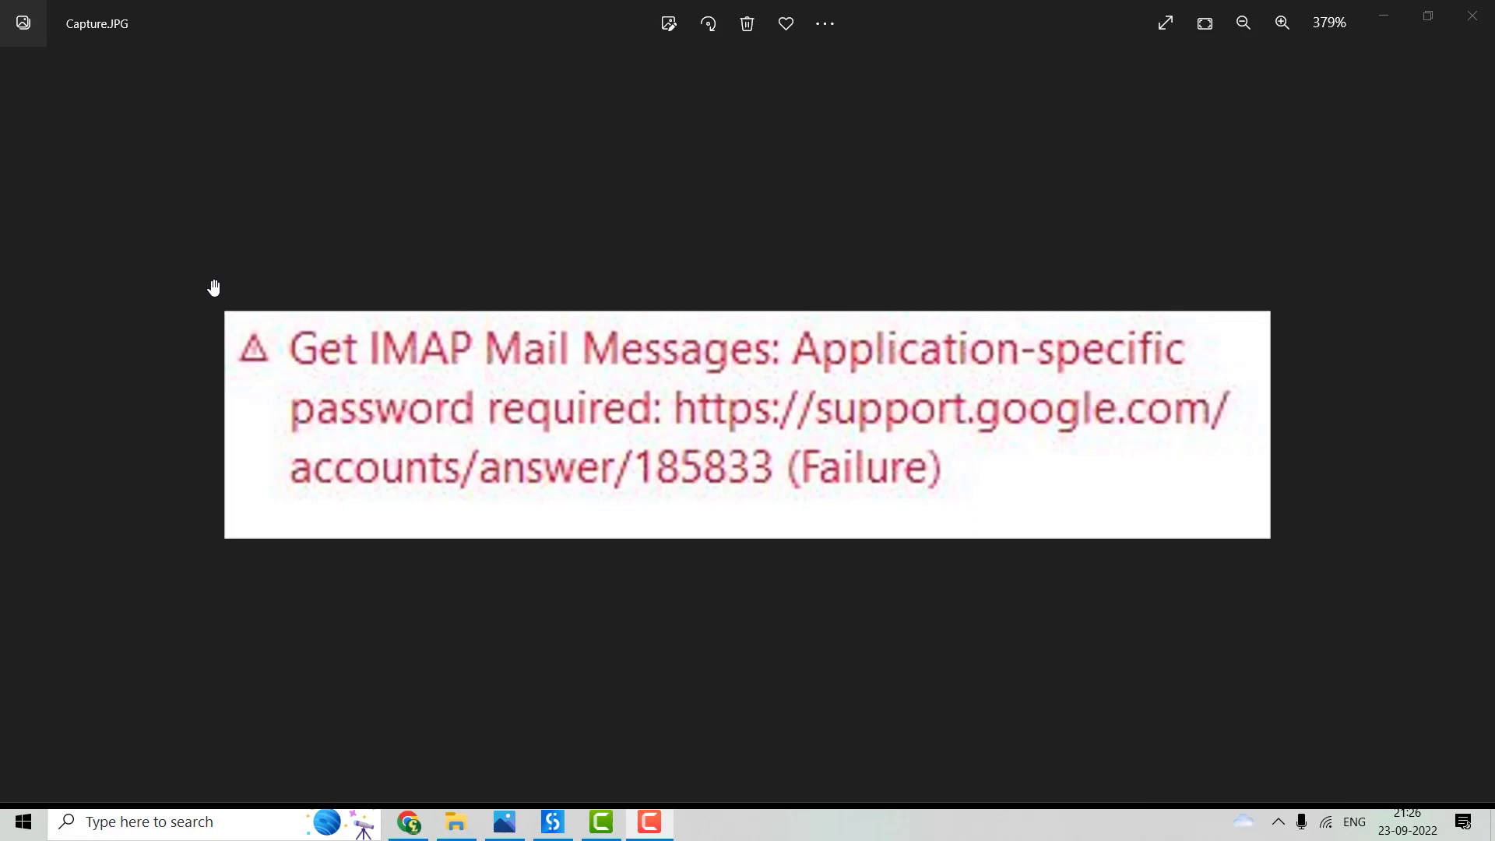
mouse_move(749, 353)
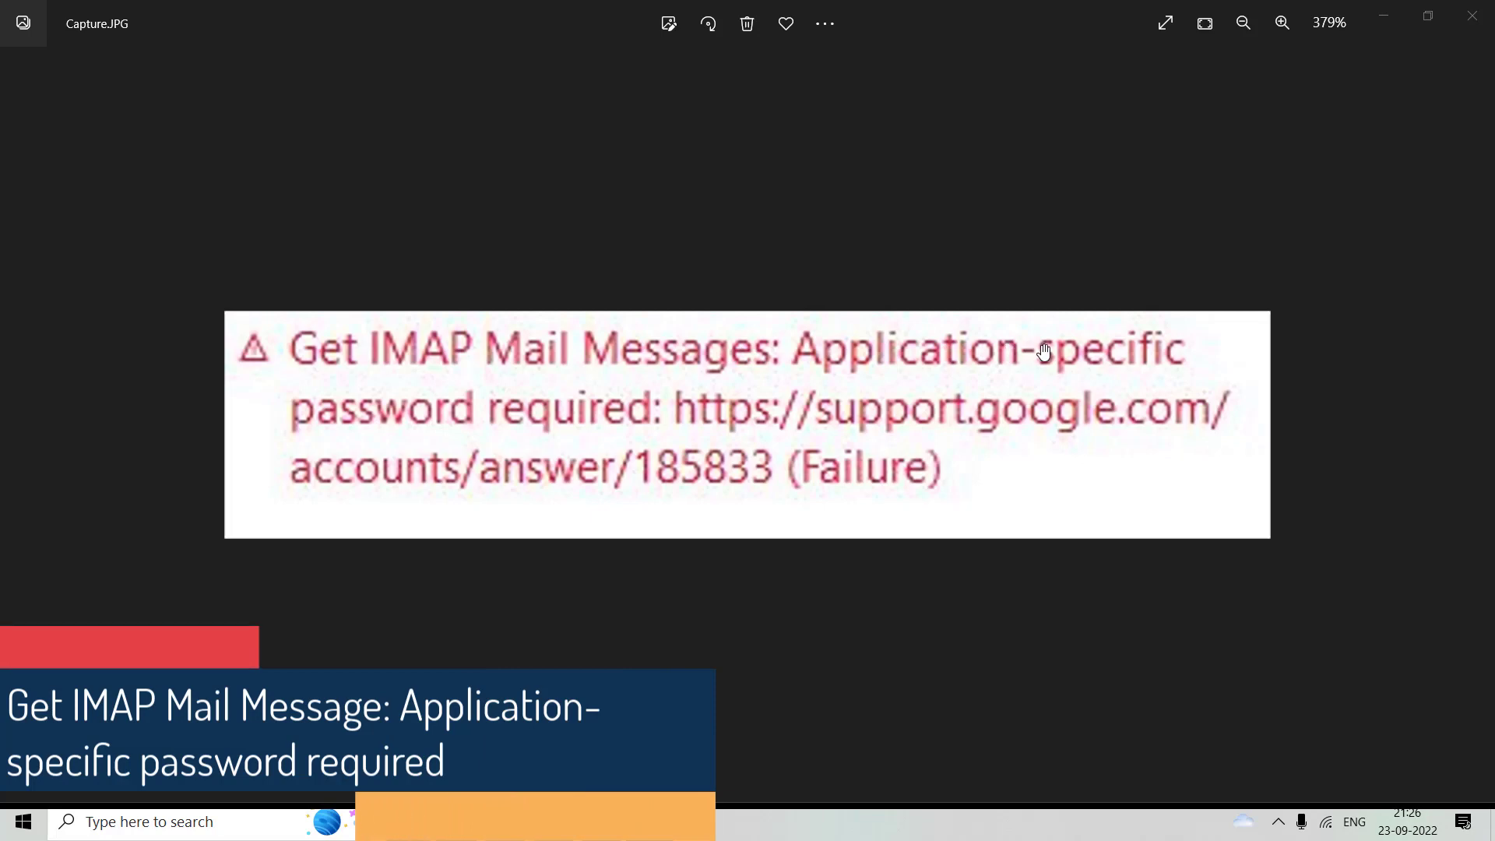
mouse_move(1127, 381)
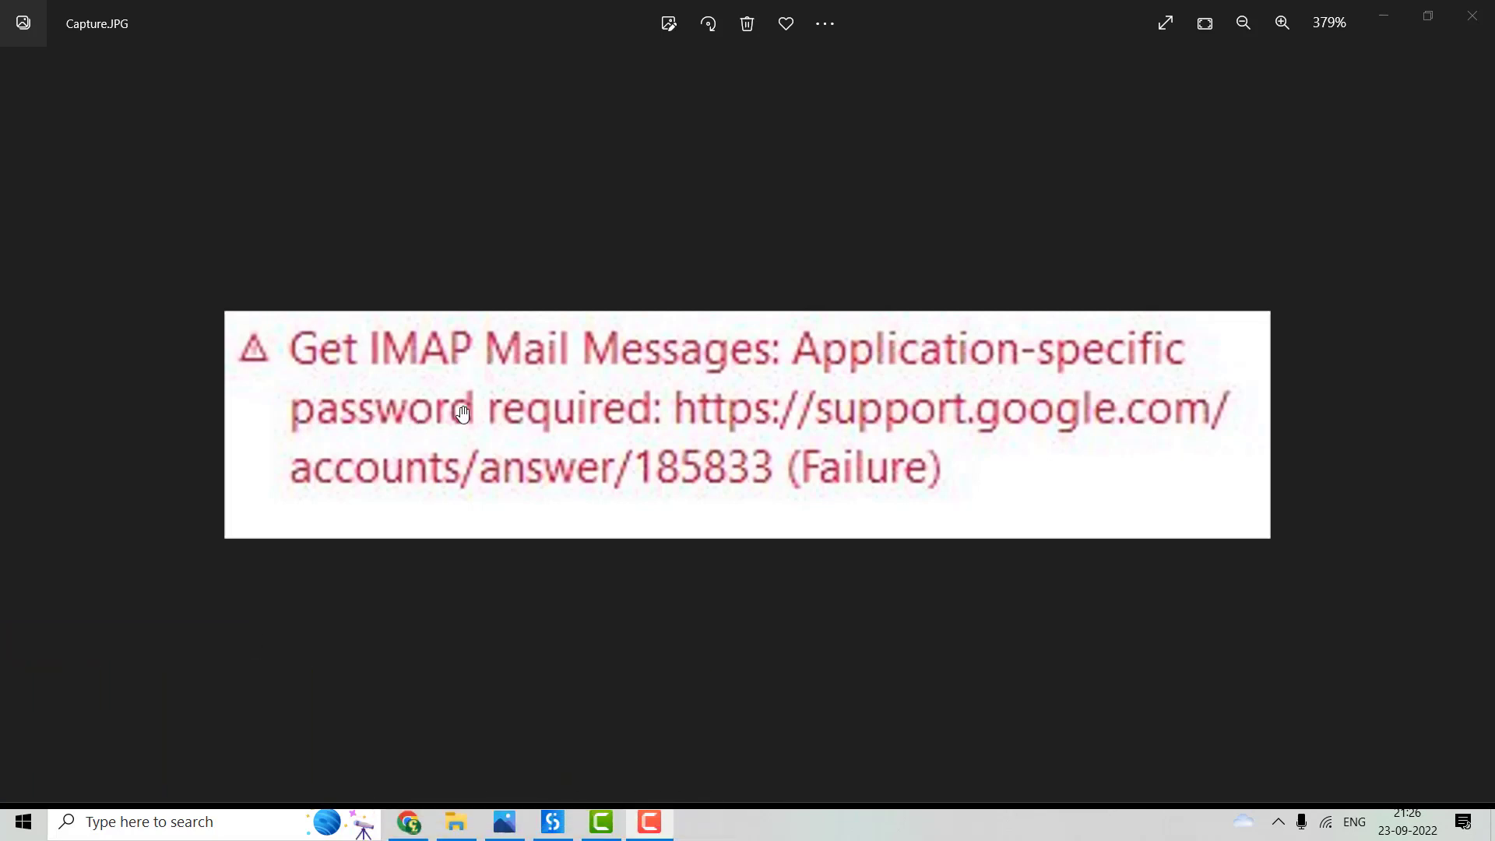
mouse_move(431, 403)
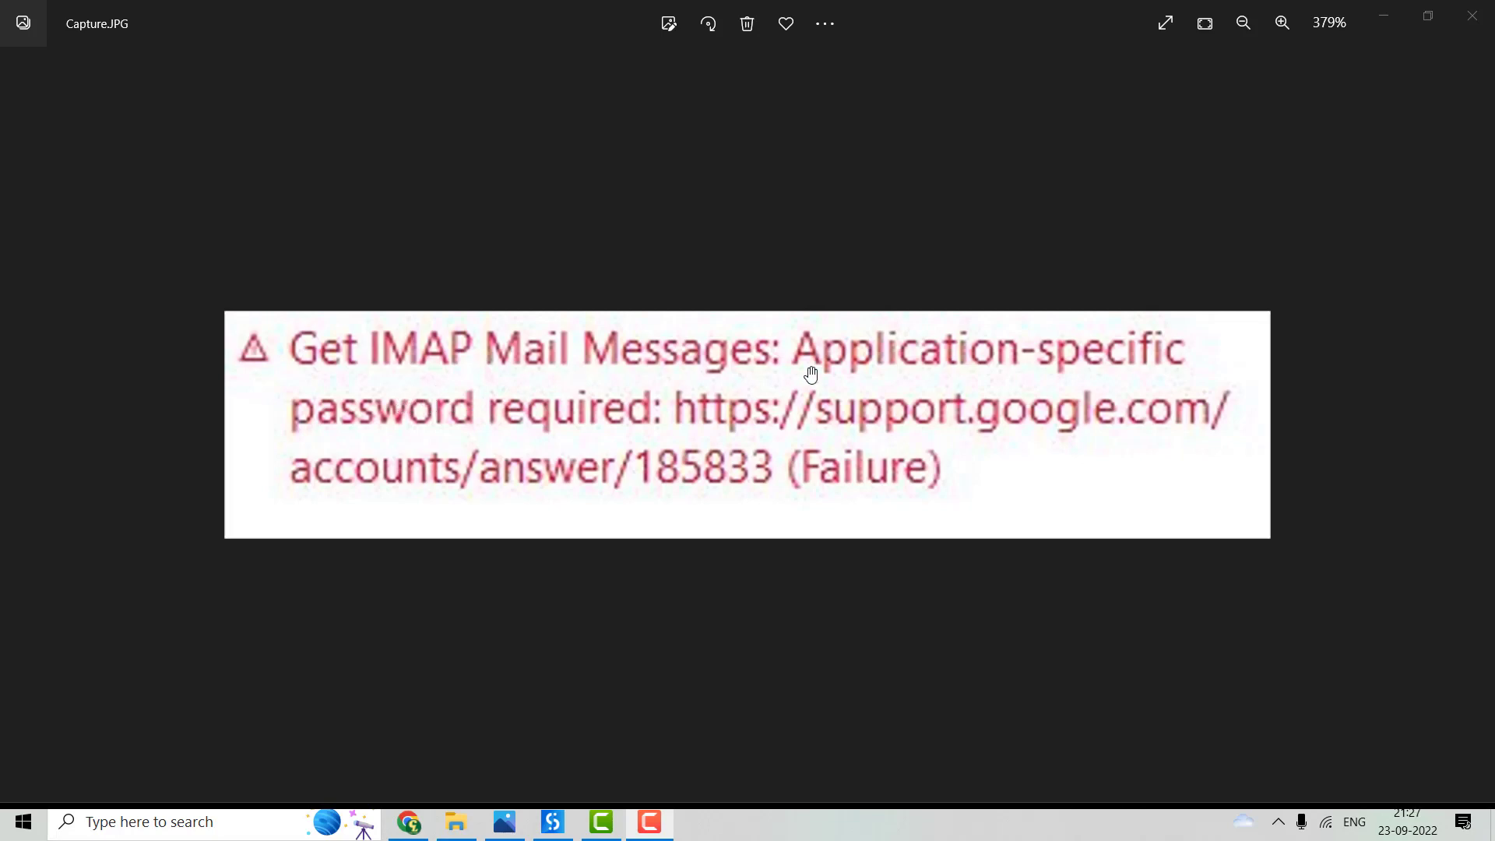
mouse_move(720, 590)
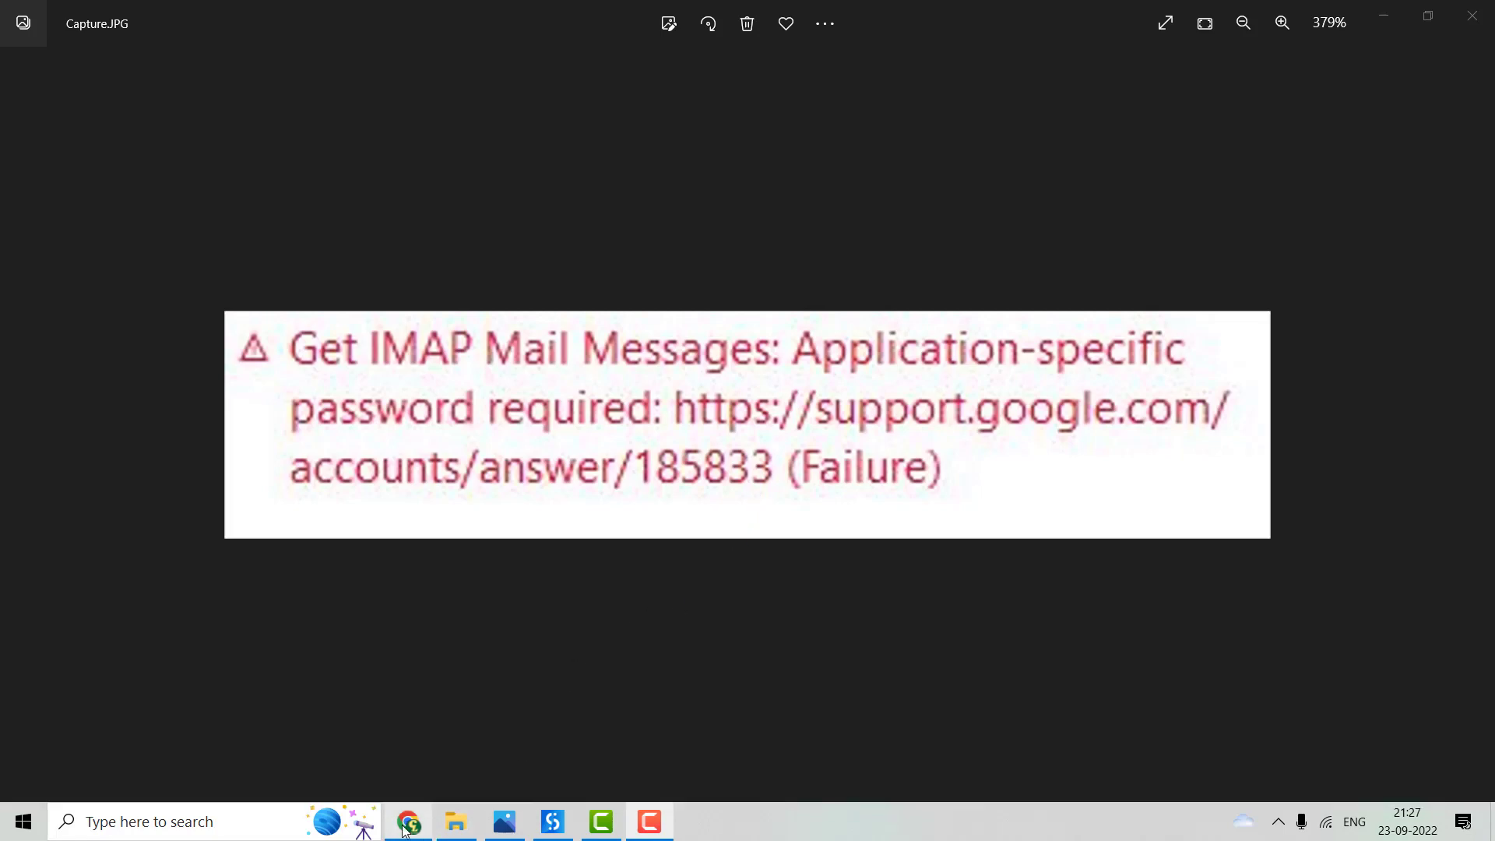
- In Chrome, go to the Google Account's Security settings and scroll to Signing in to Google
left_click(408, 821)
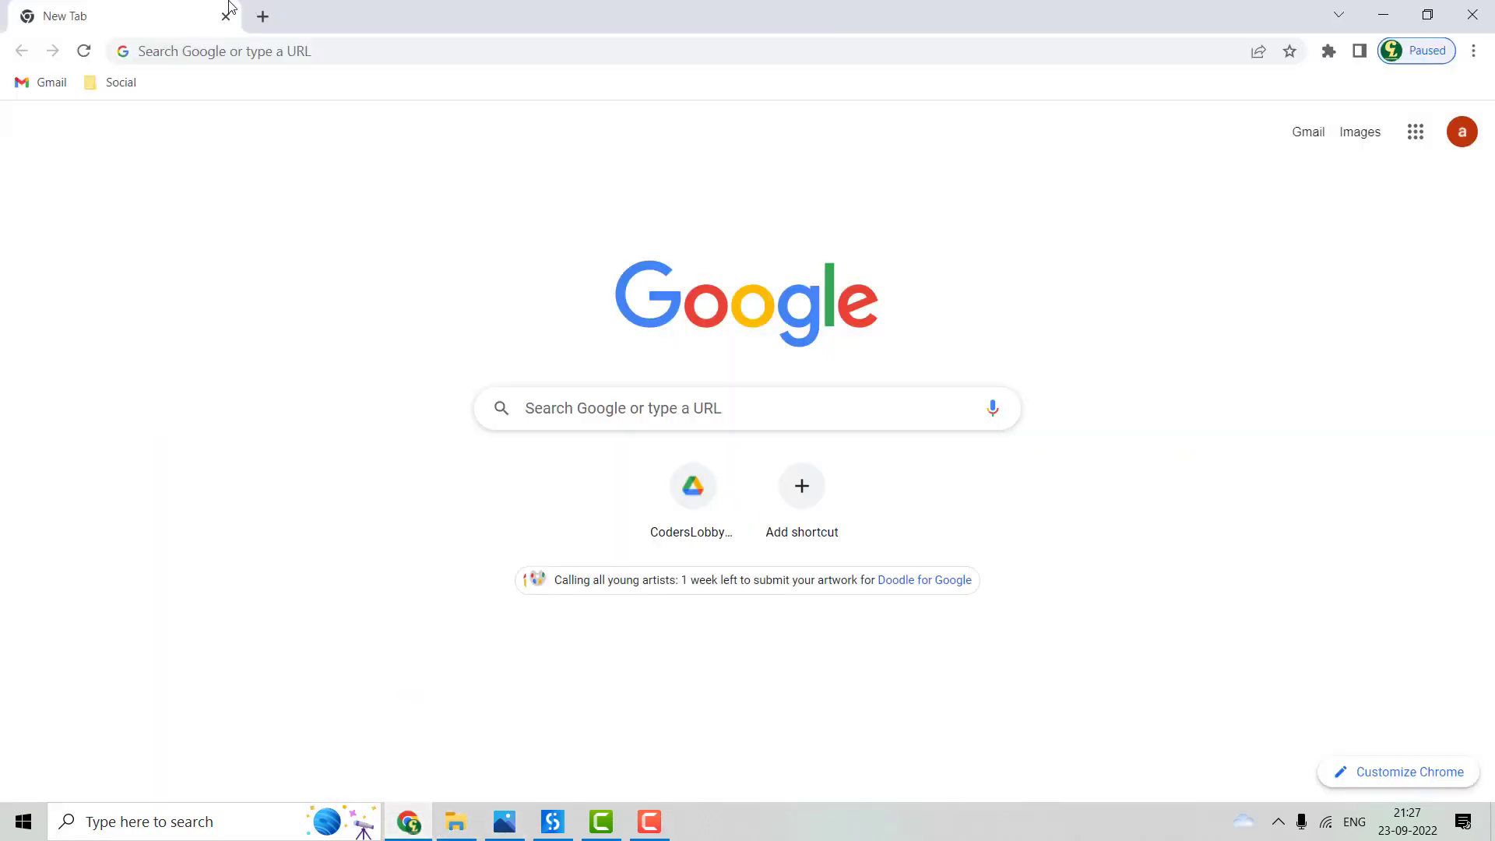
left_click(1461, 132)
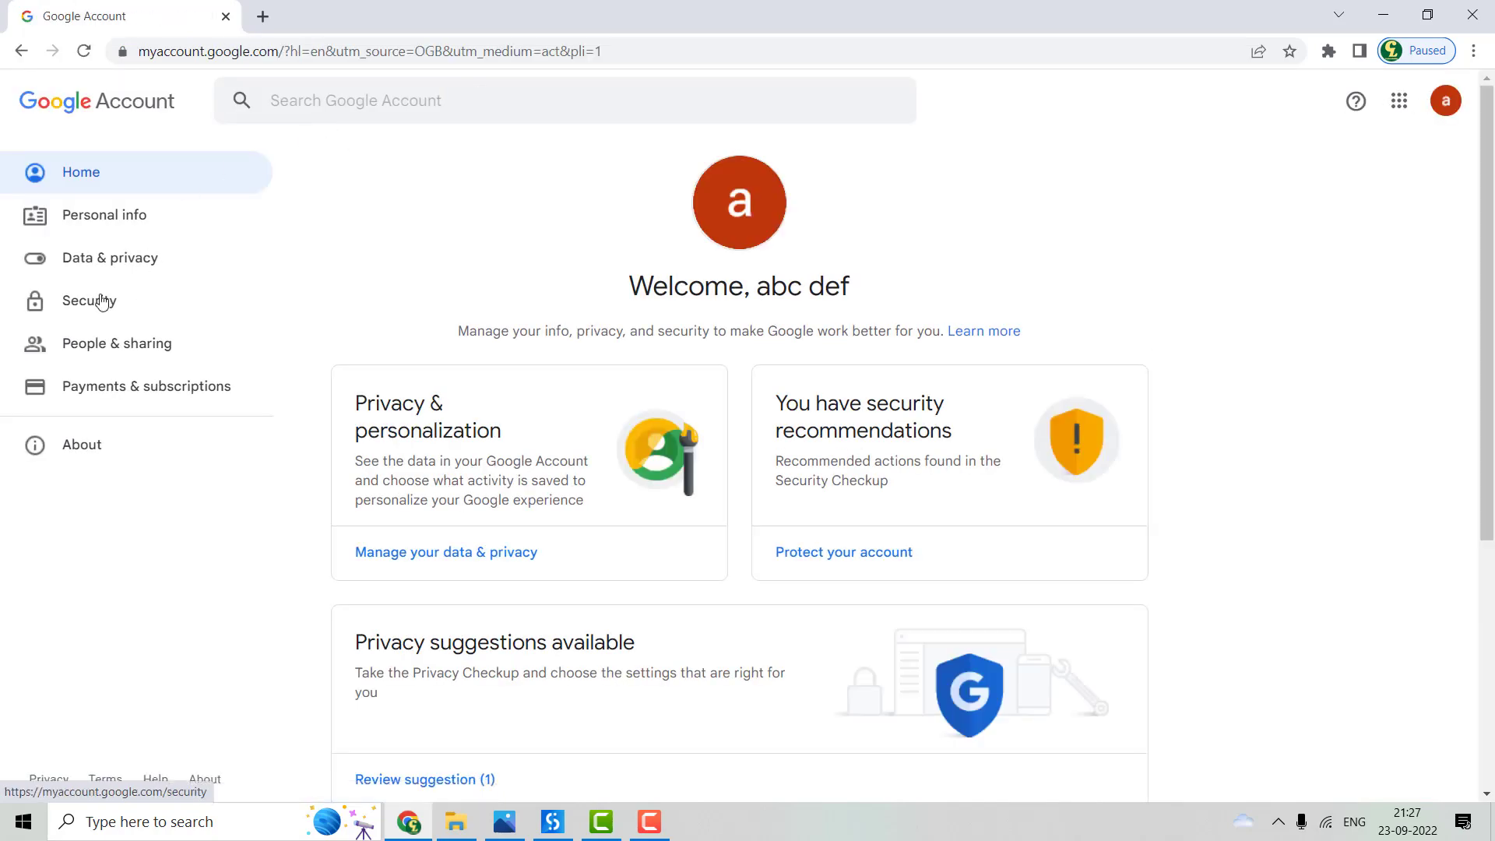
left_click(93, 301)
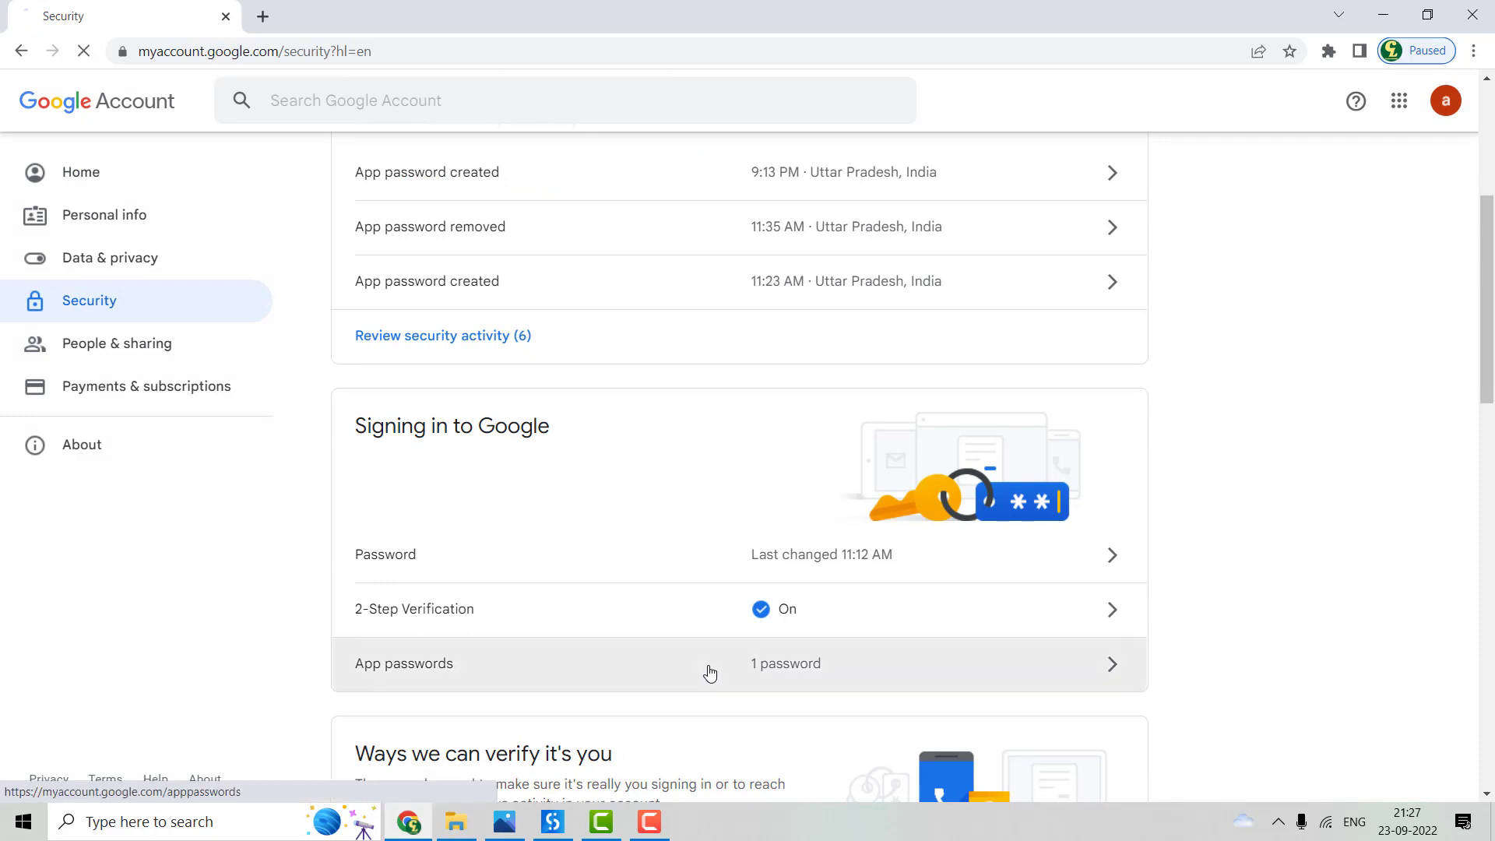
- Reach the App passwords page after re-entering the Google account password
left_click(710, 664)
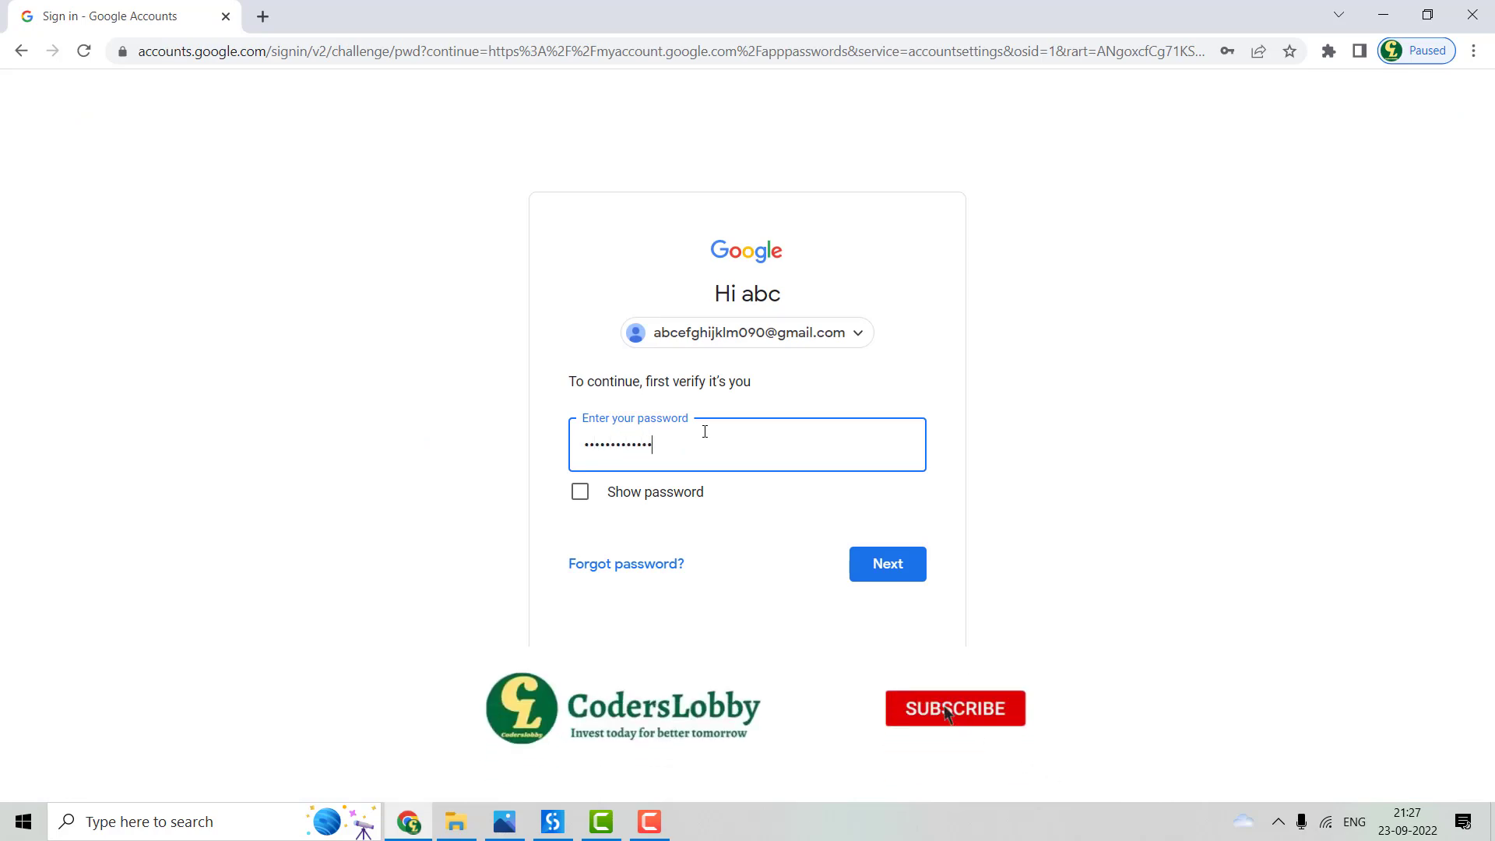
left_click(886, 563)
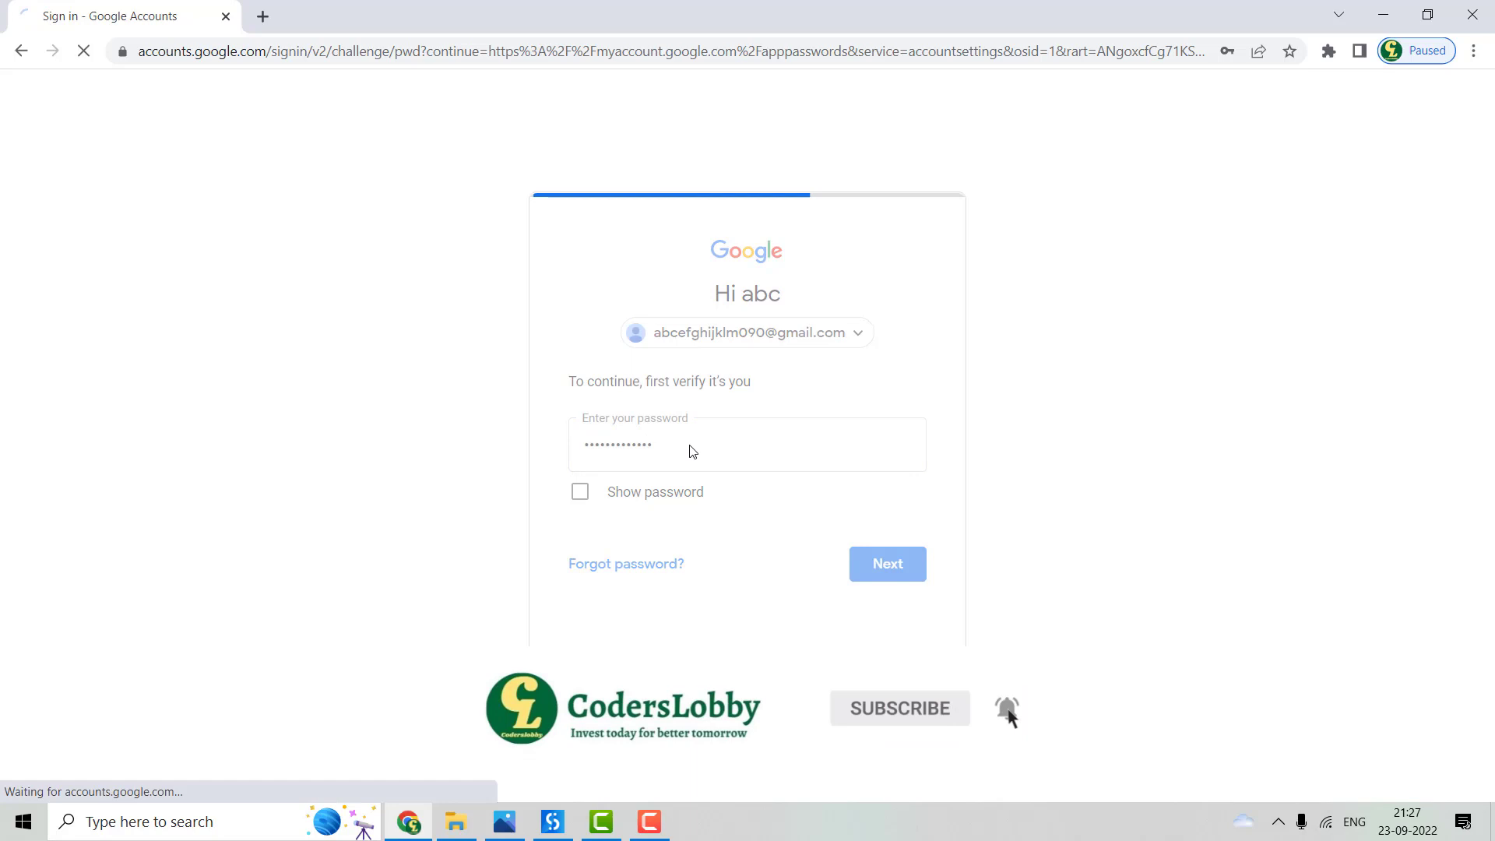
left_click(887, 564)
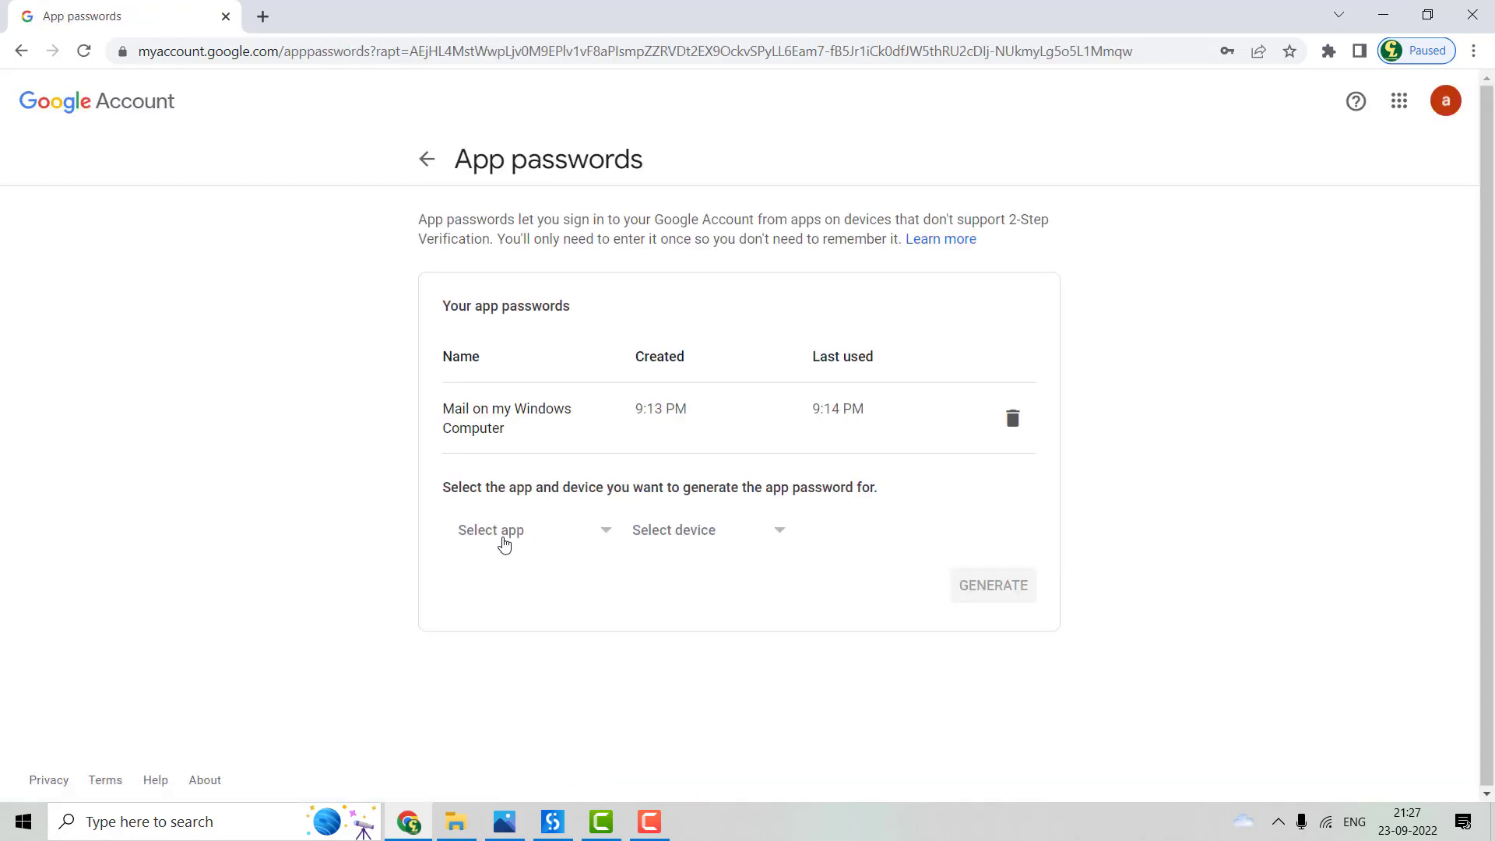
- Generate a Mail on Windows Computer app password, copy it, and dismiss the notice
left_click(530, 530)
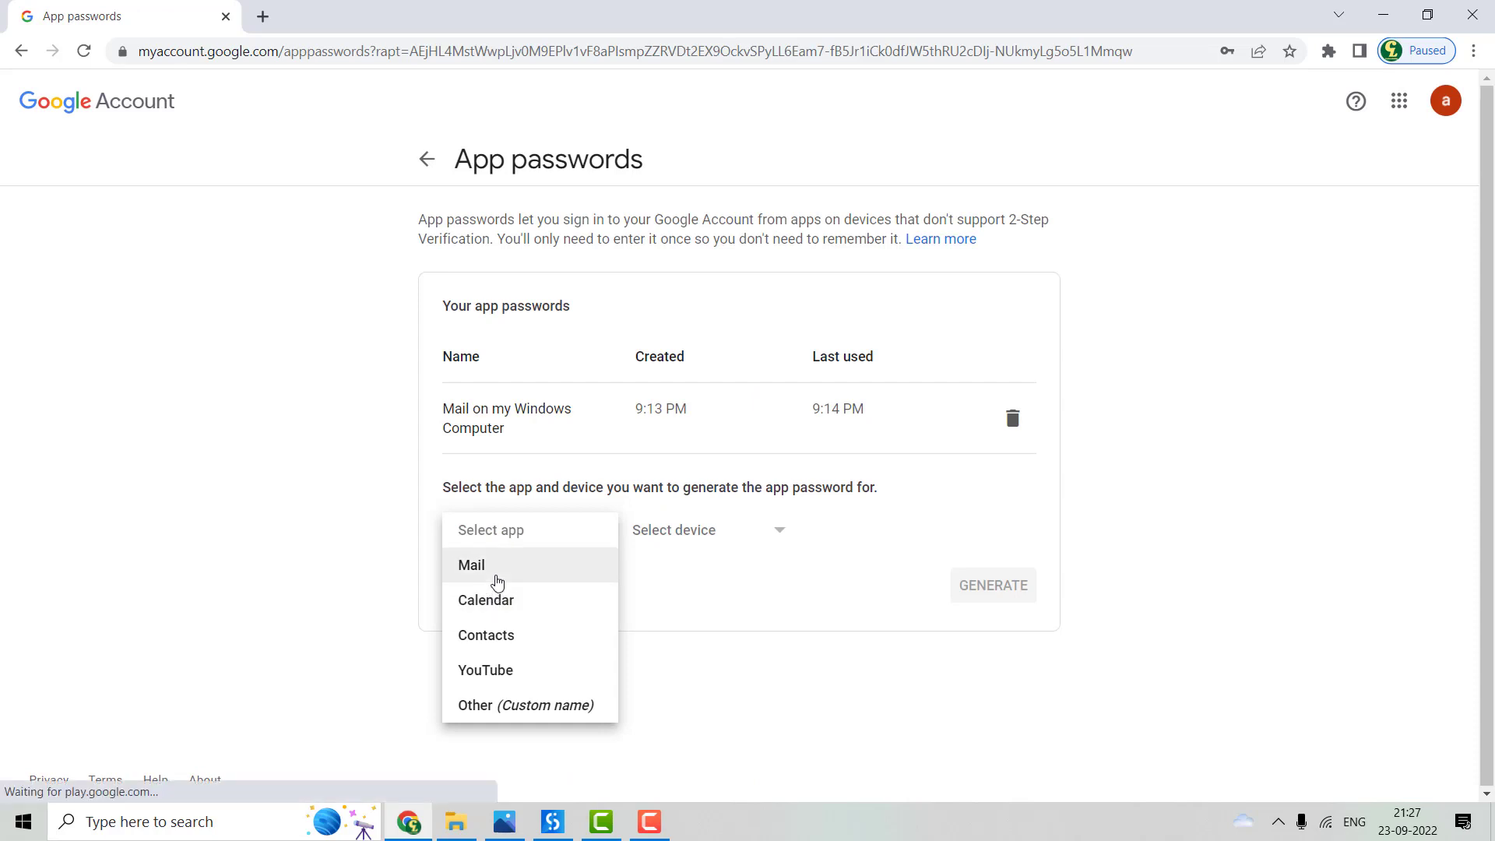
left_click(471, 565)
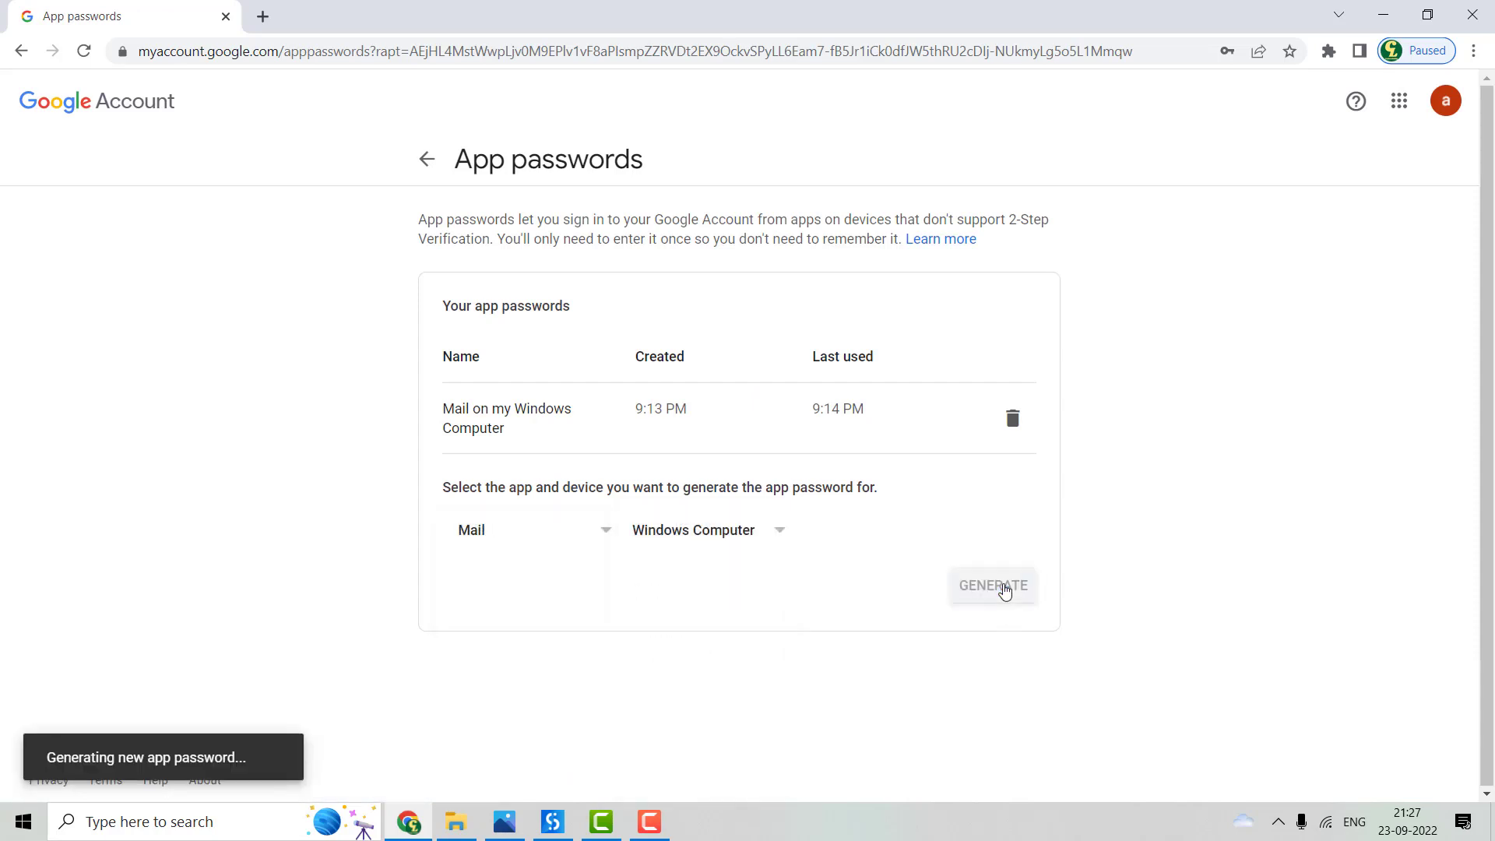
left_click(991, 585)
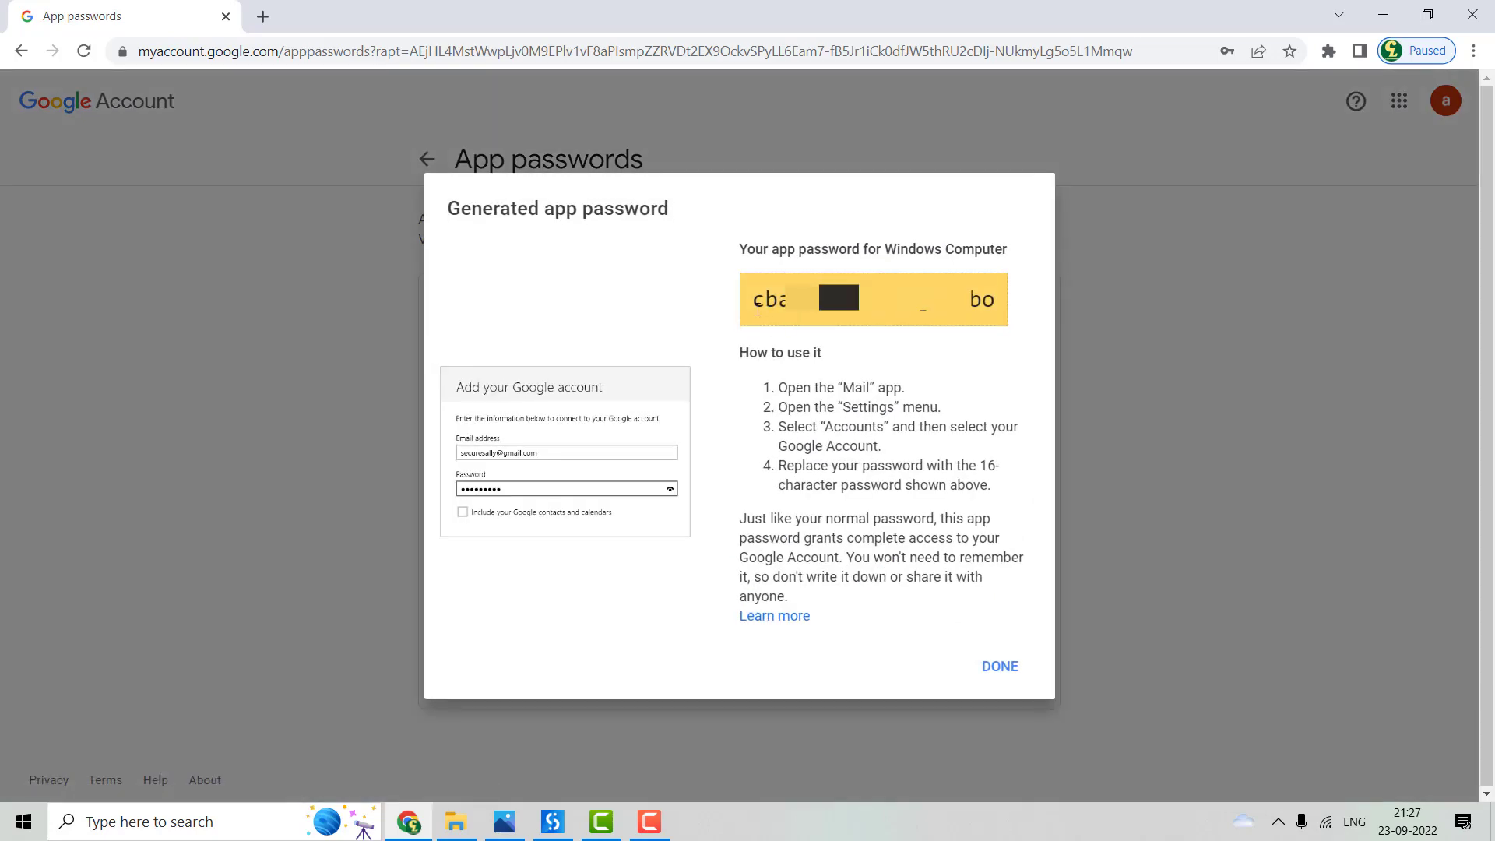
left_click_drag(756, 298, 991, 298)
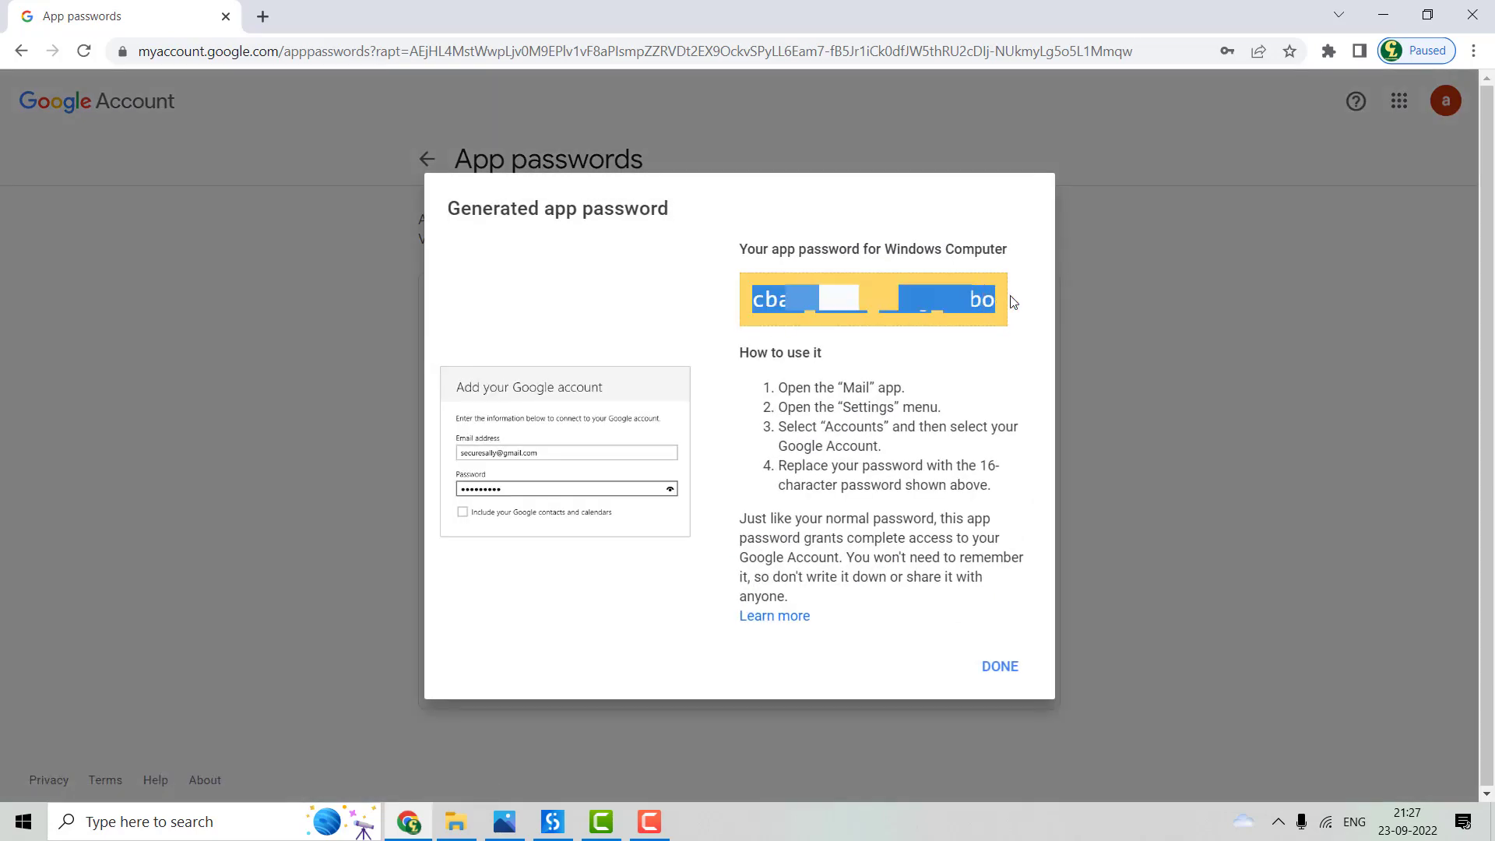
left_click(999, 666)
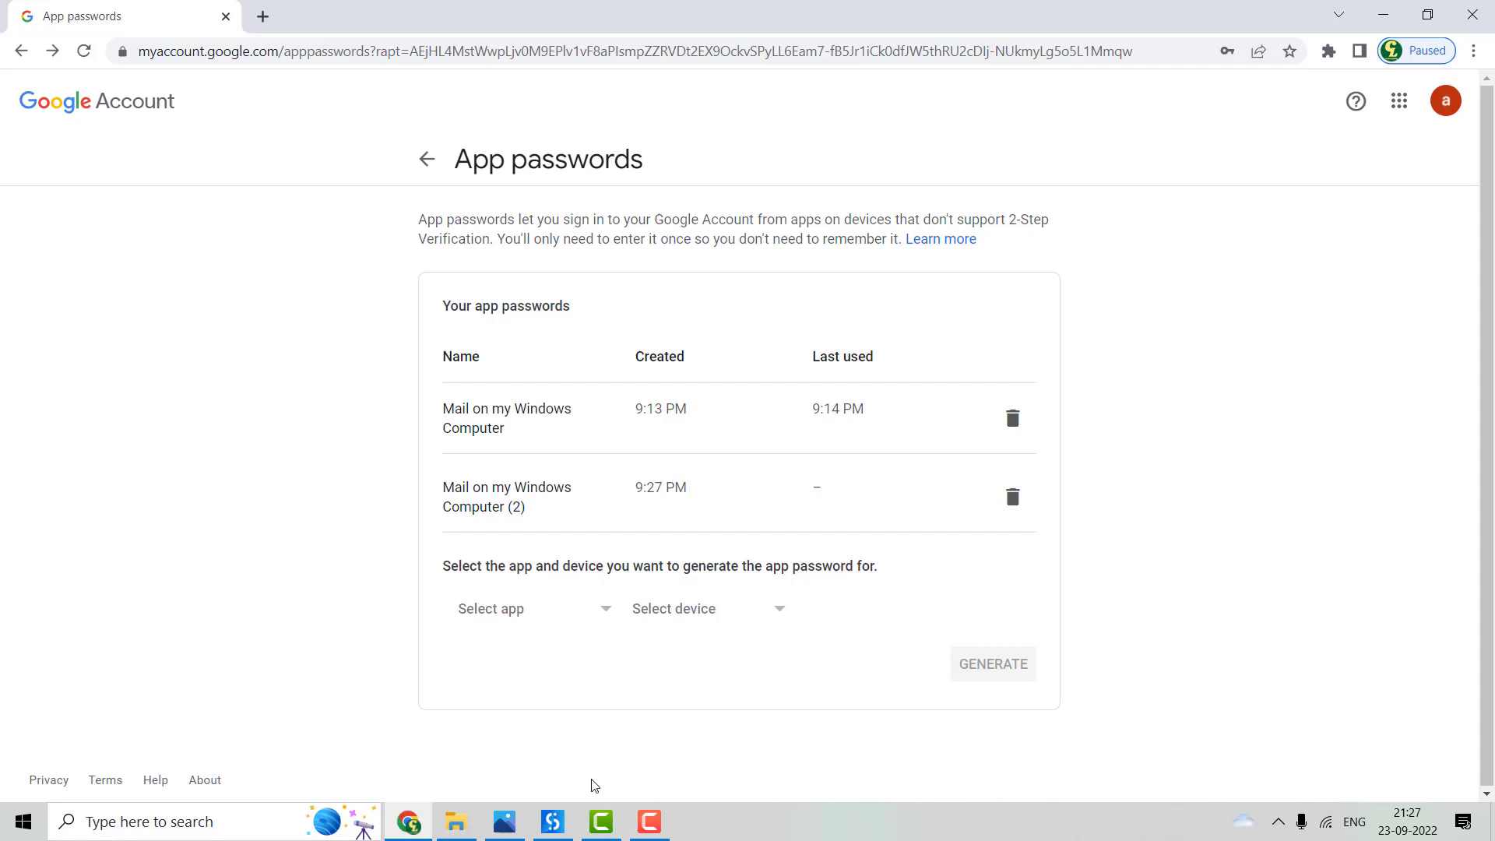
mouse_move(585, 808)
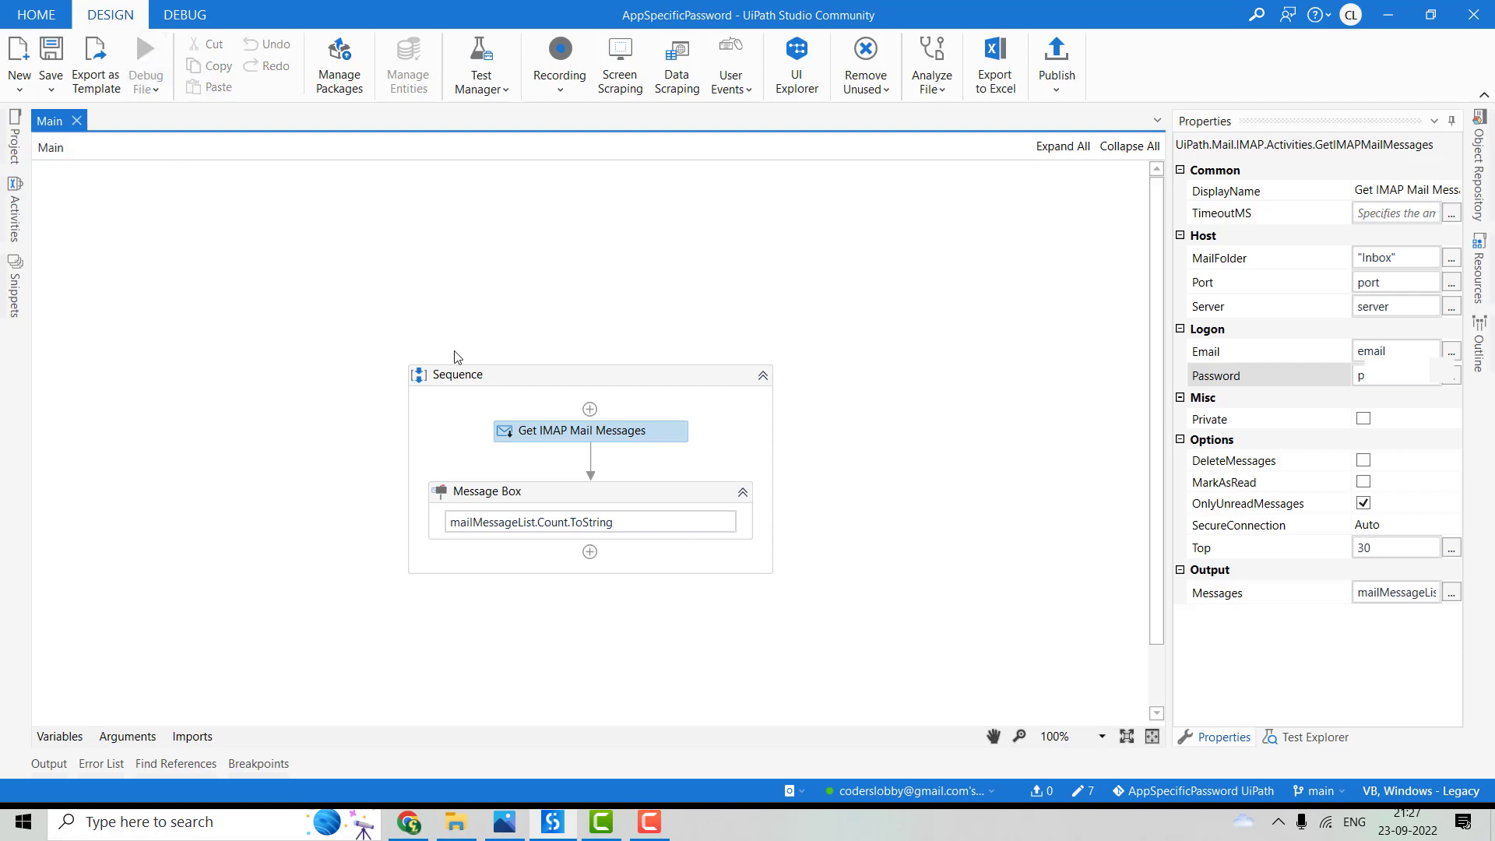
mouse_move(1390, 387)
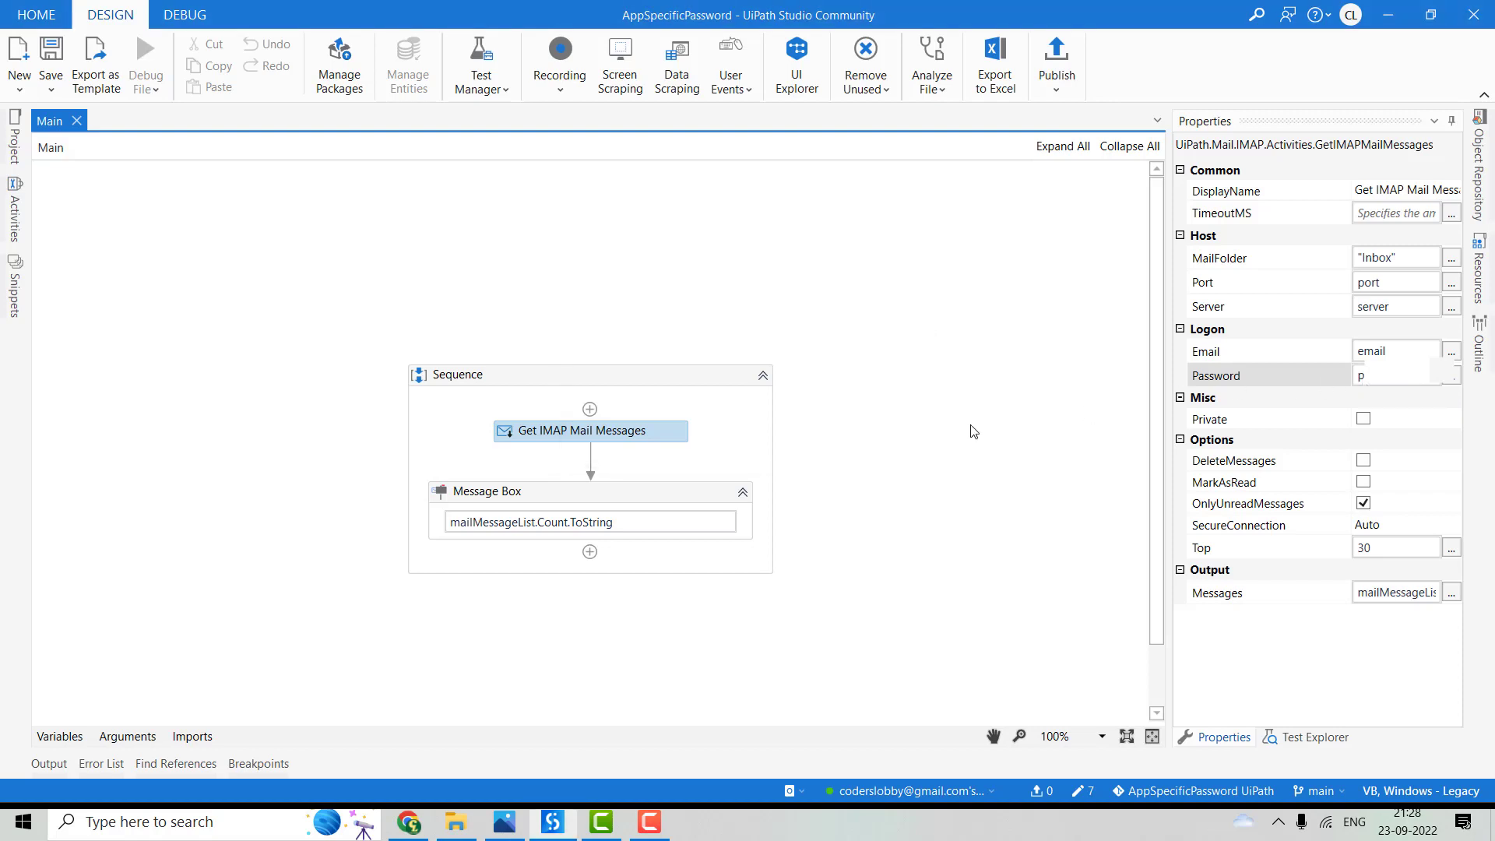
left_click(184, 14)
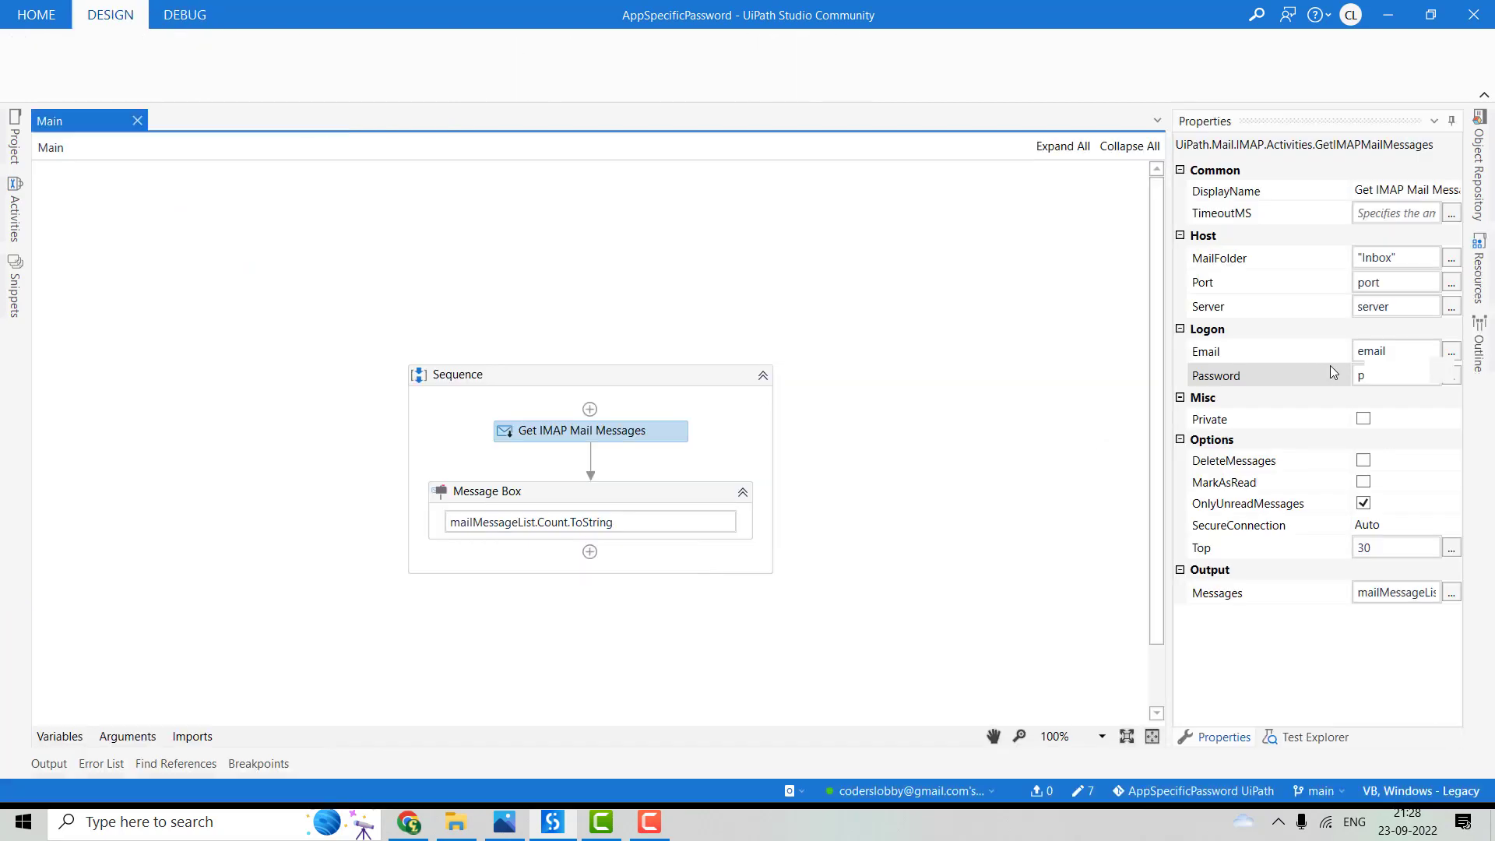
- Paste the new app password into the Get IMAP Mail Messages Password property
left_click(1452, 375)
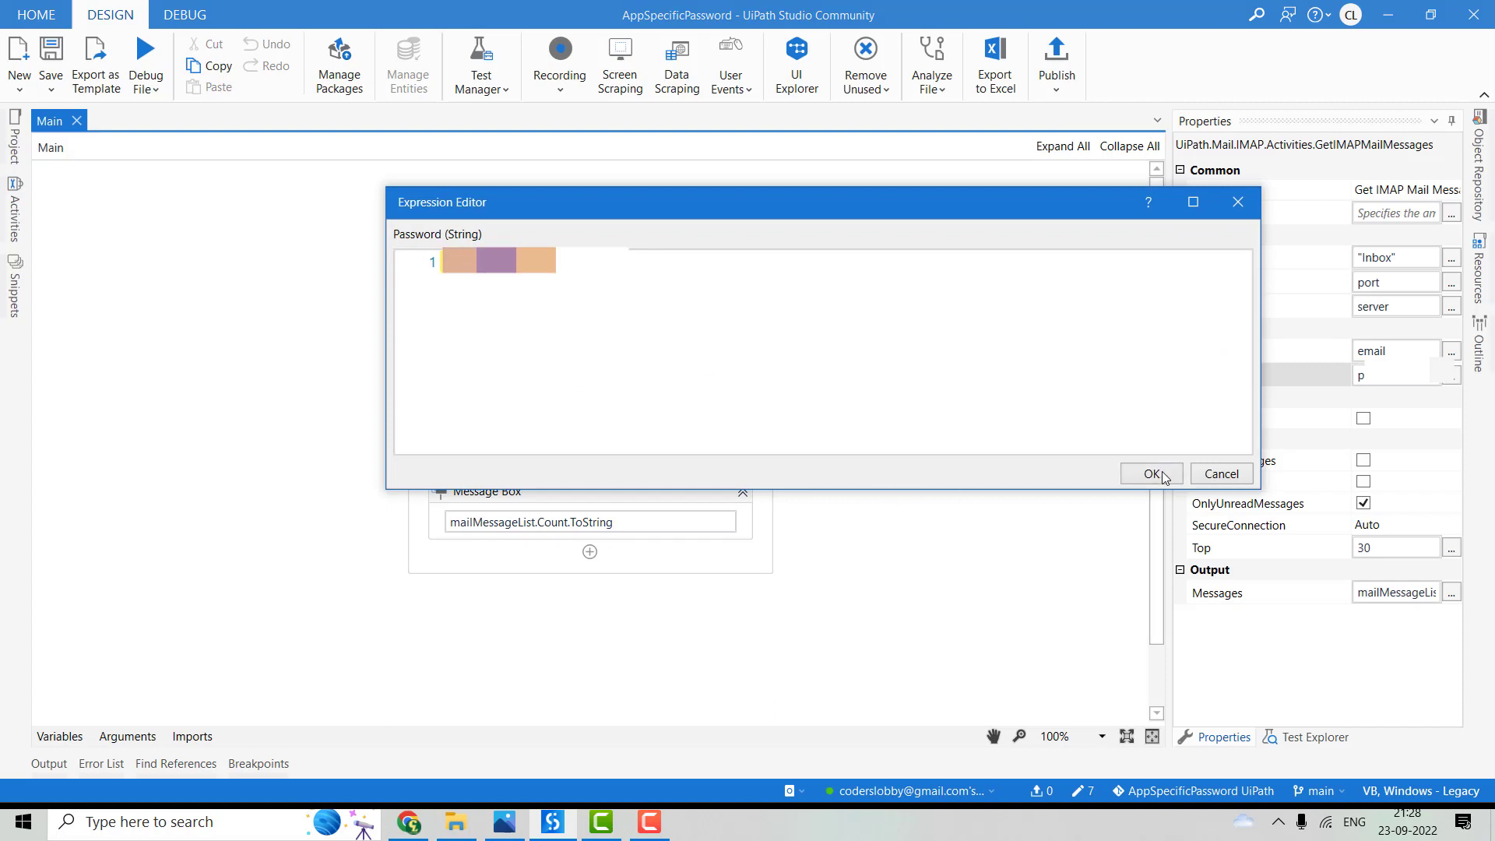
left_click(1152, 474)
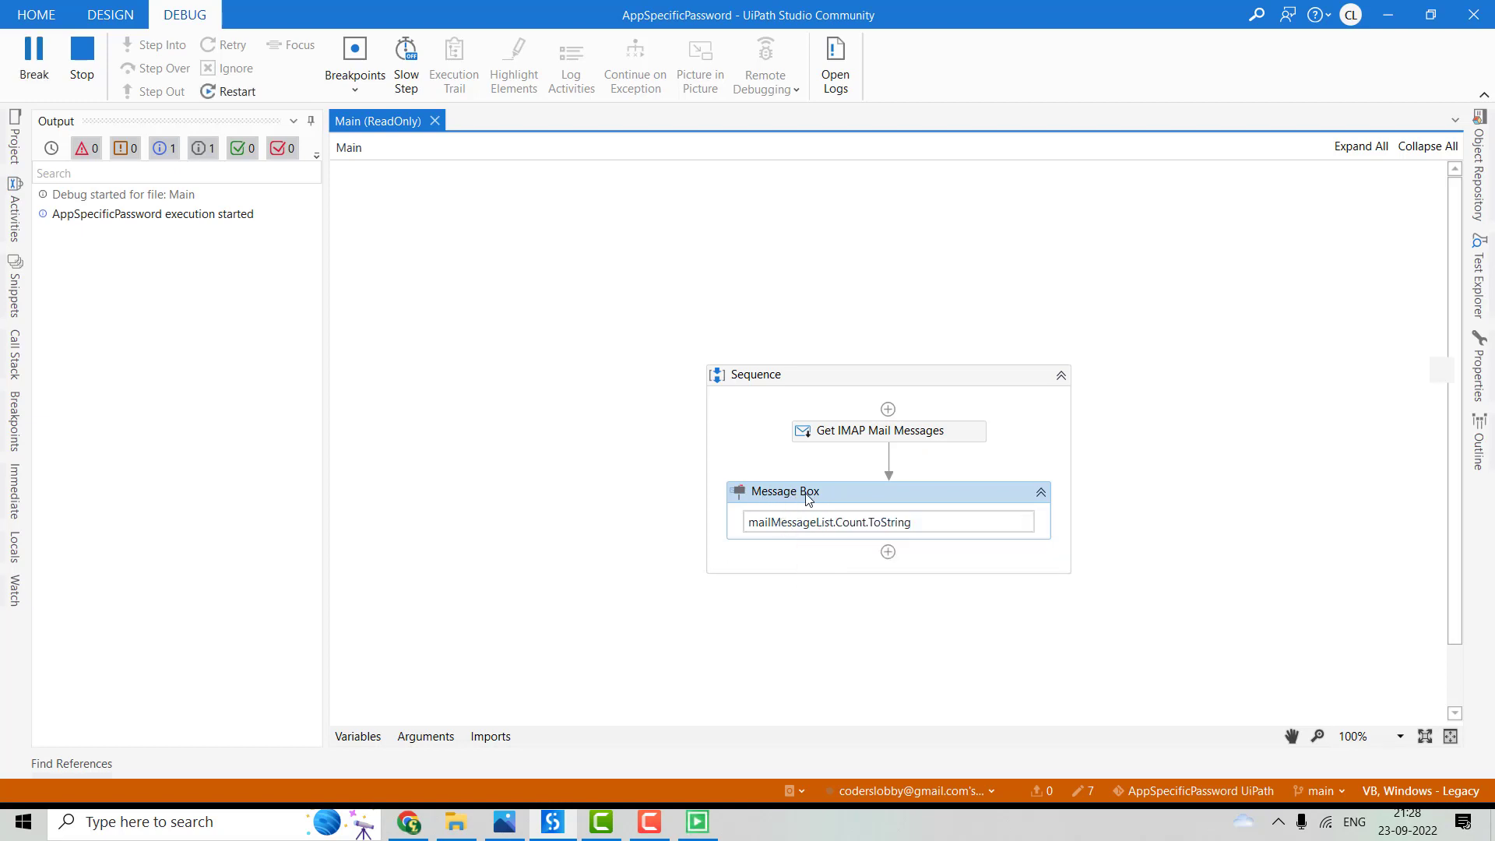
mouse_move(796, 497)
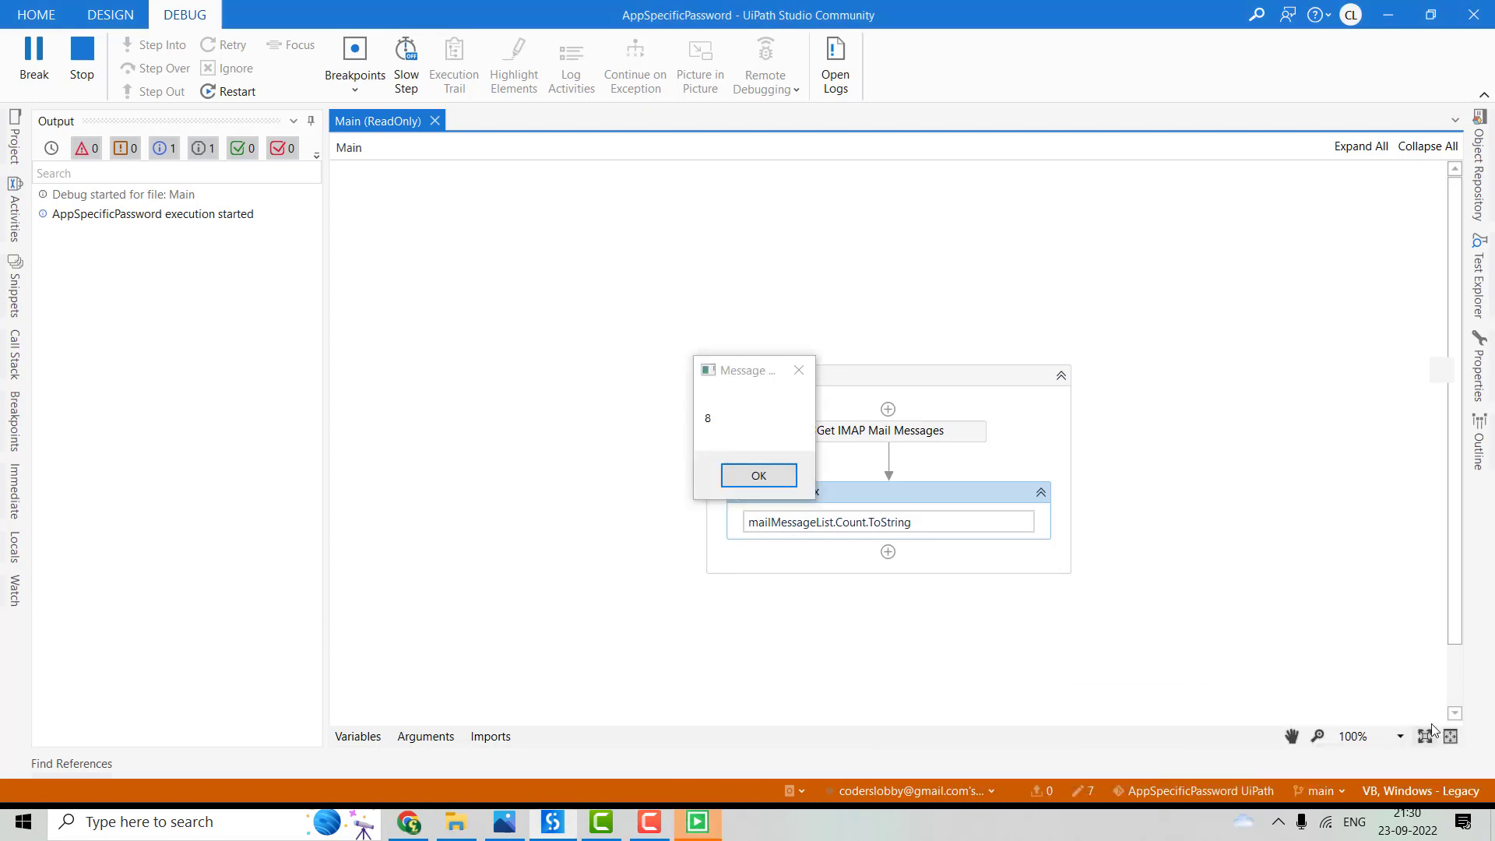
mouse_move(840, 552)
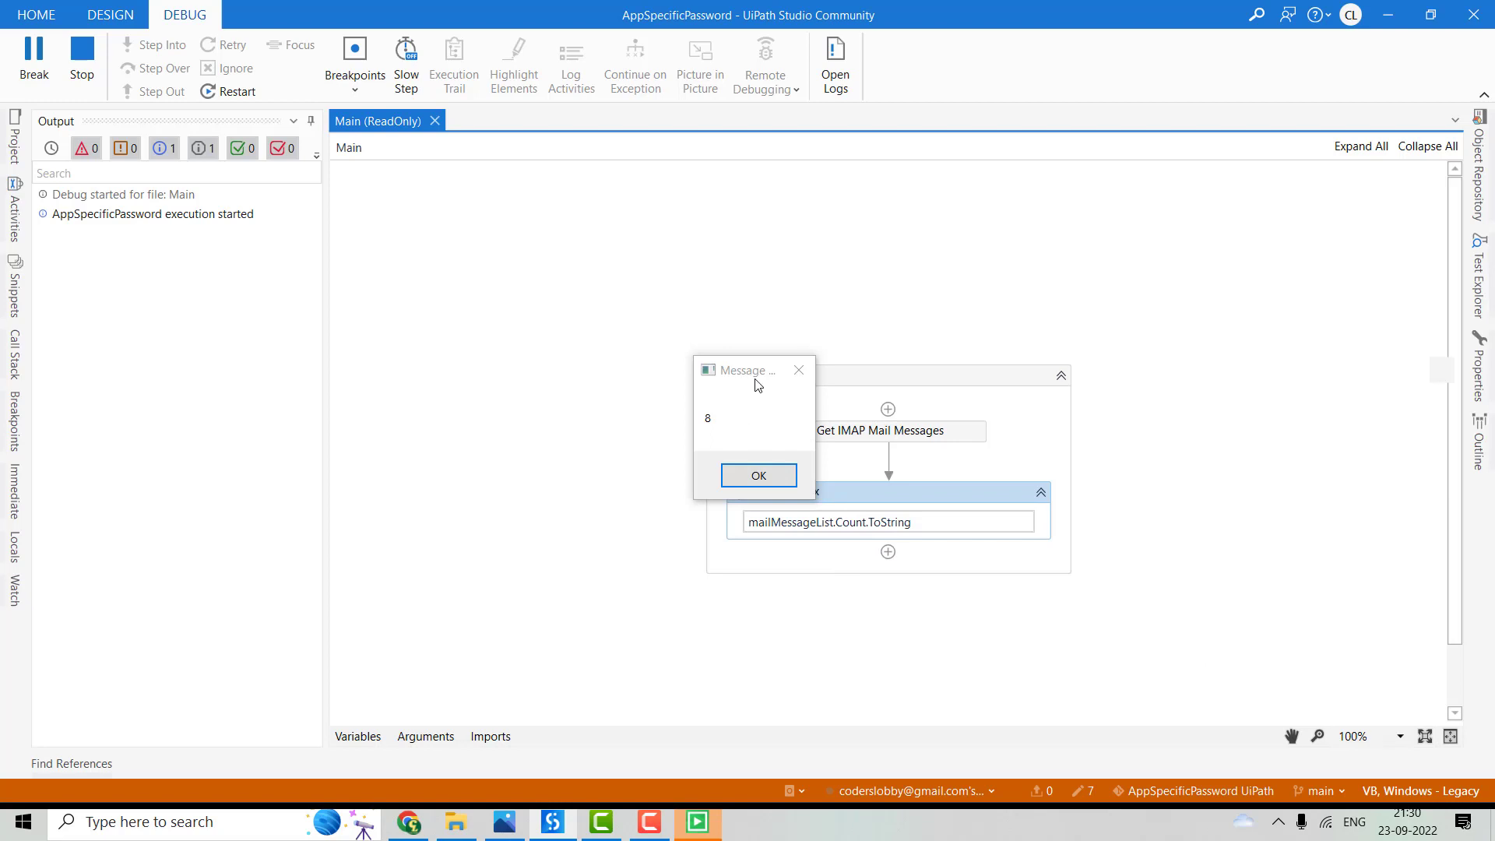
mouse_move(904, 430)
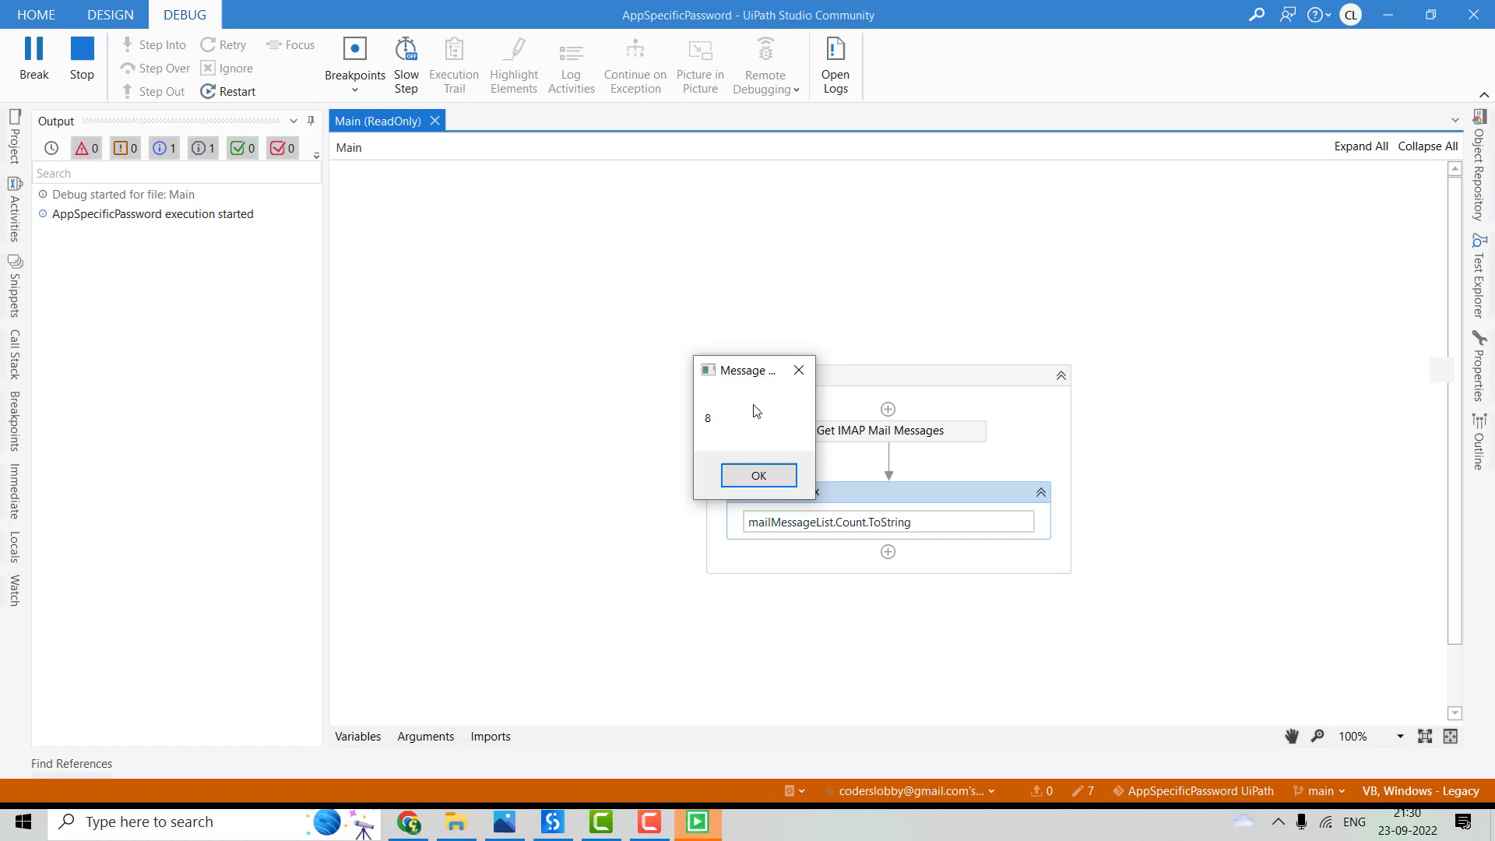
- Debug the workflow and dismiss the message box reporting 8 unread mails
left_click(758, 476)
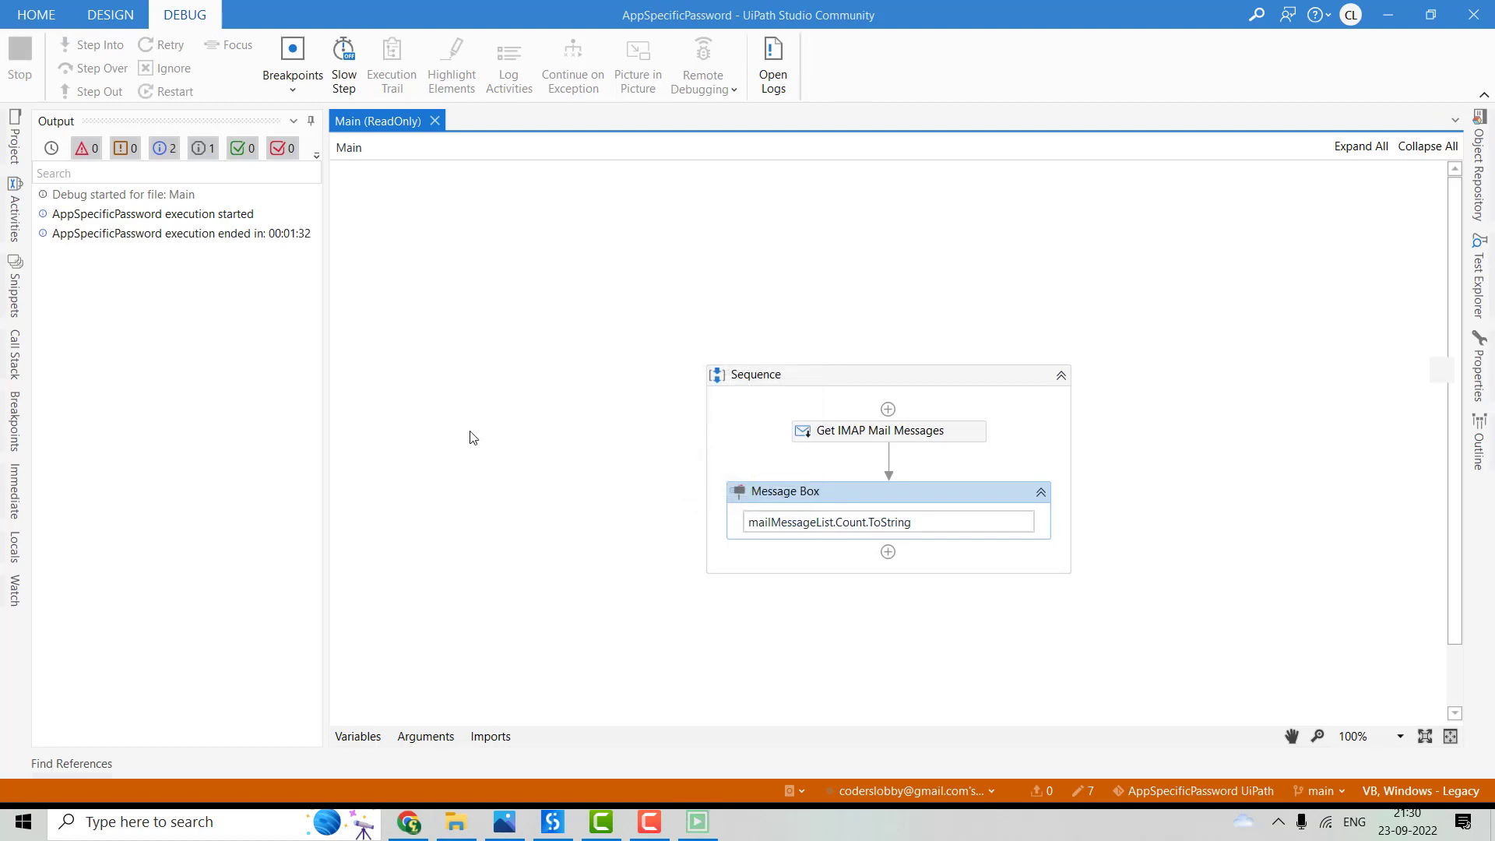